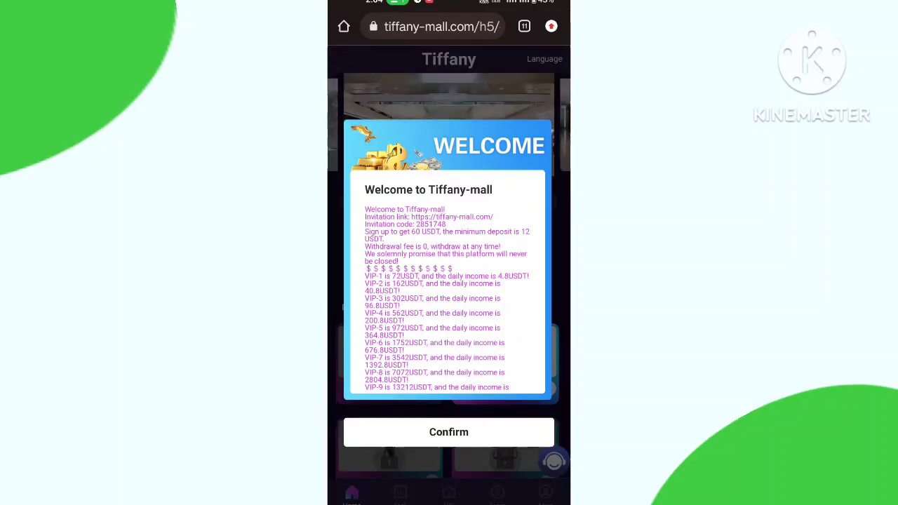
Confirm the welcome announcement to reach the home page with VIP levels.
{"action": "scroll", "scroll_direction": "down", "scroll_amount": 3}
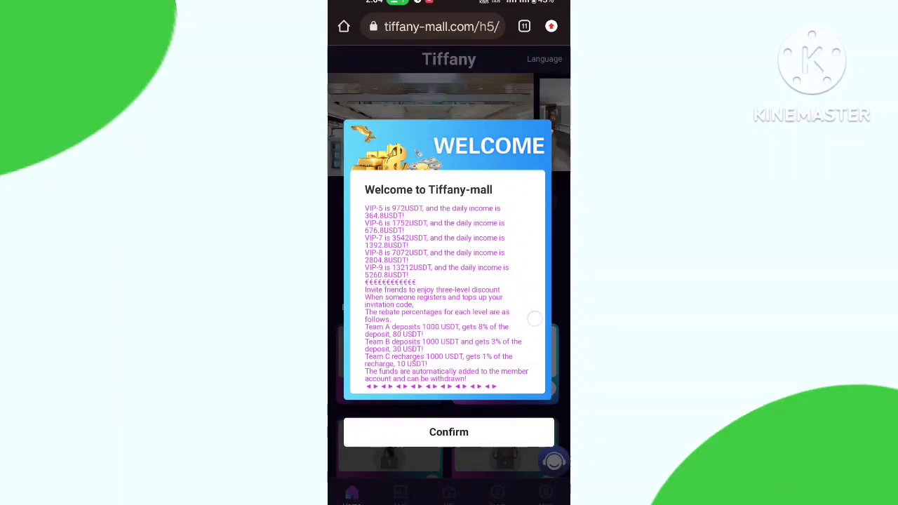
{"action": "left_click", "coordinate": [449, 432]}
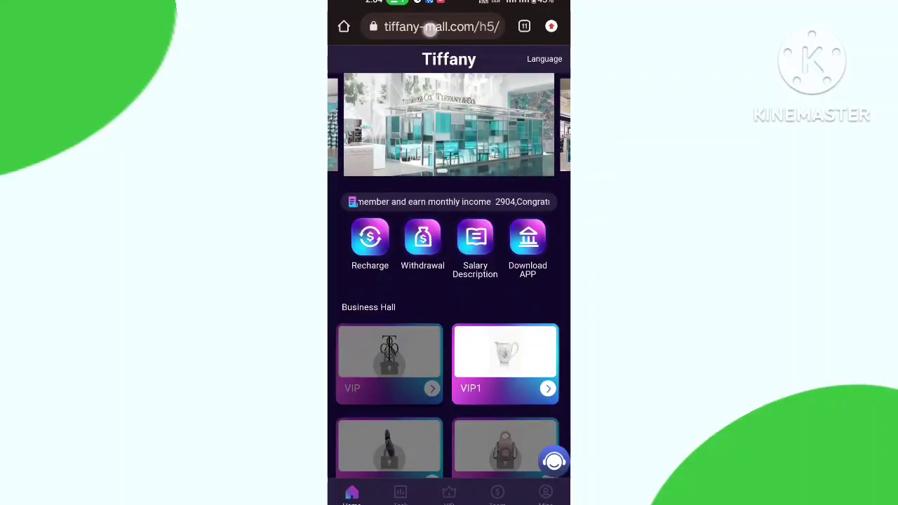
{"action": "scroll", "scroll_direction": "up", "scroll_amount": 3}
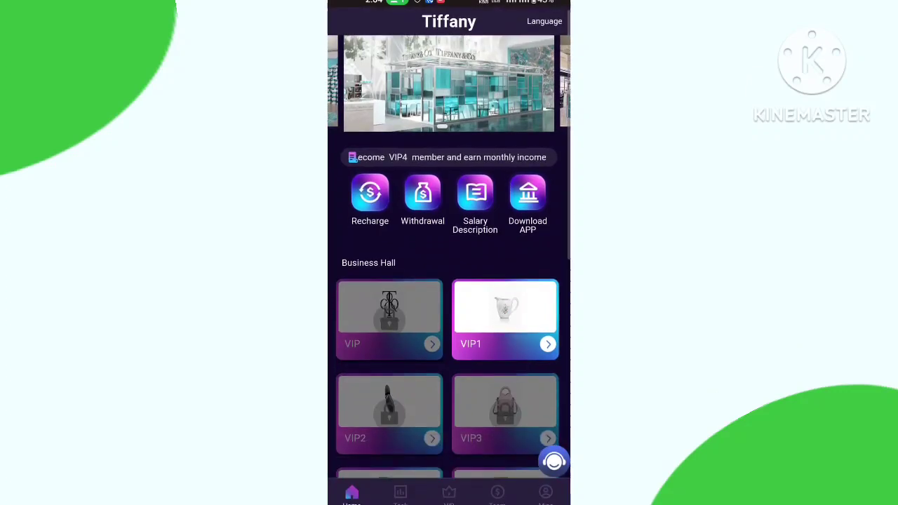
{"action": "left_click", "coordinate": [448, 492]}
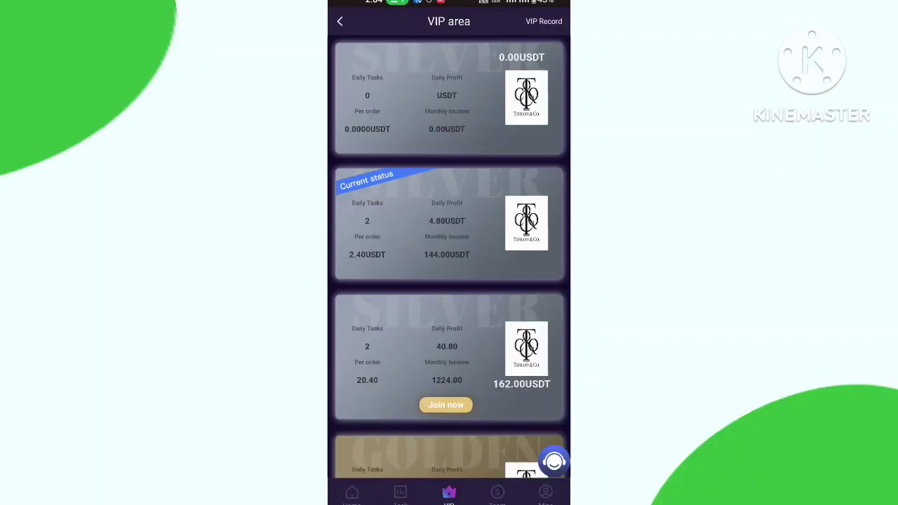
{"action": "left_click", "coordinate": [544, 493]}
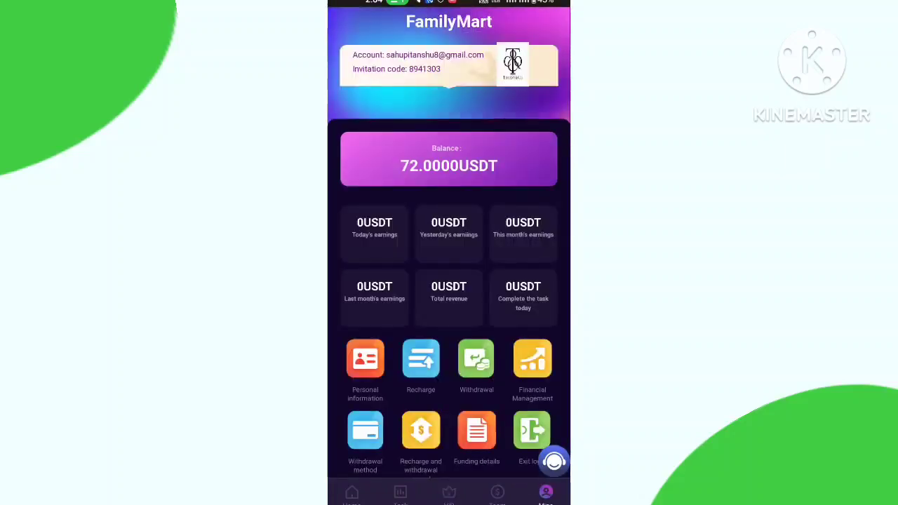
{"action": "left_click", "coordinate": [350, 491]}
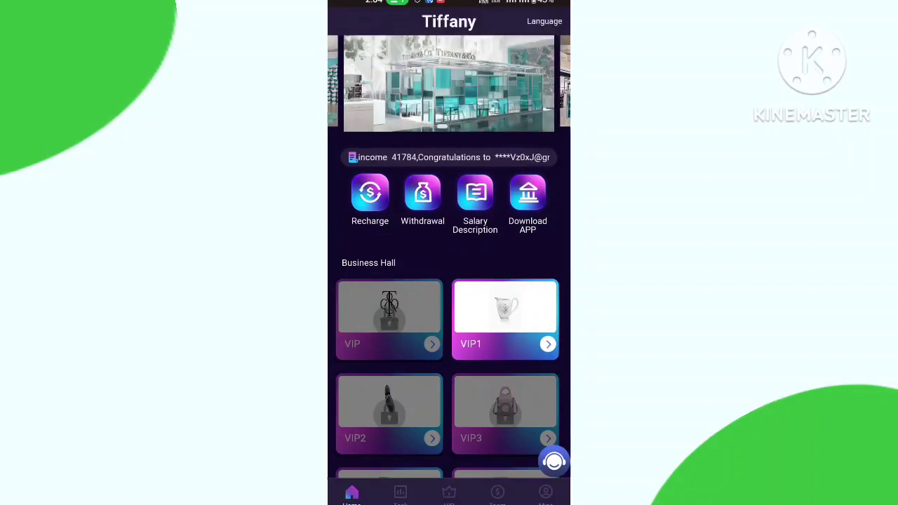
{"action": "left_click", "coordinate": [449, 492]}
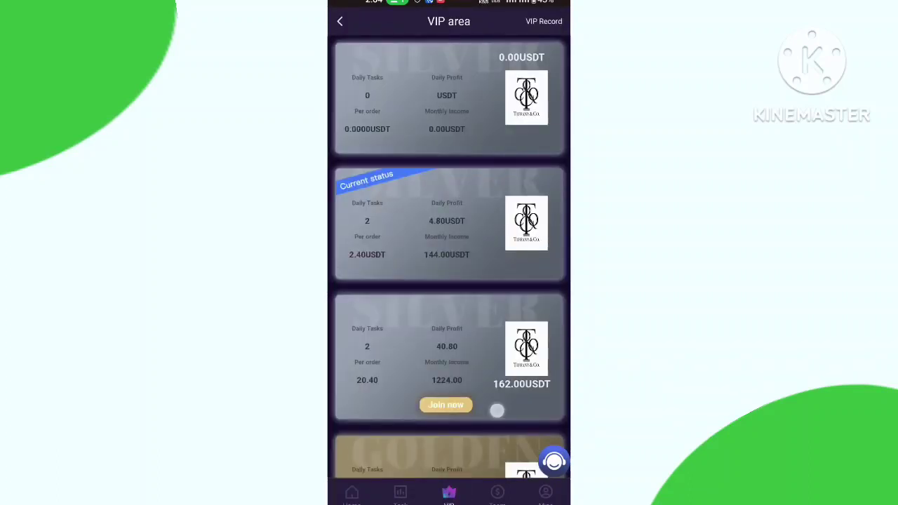
{"action": "scroll", "scroll_direction": "down", "scroll_amount": 3}
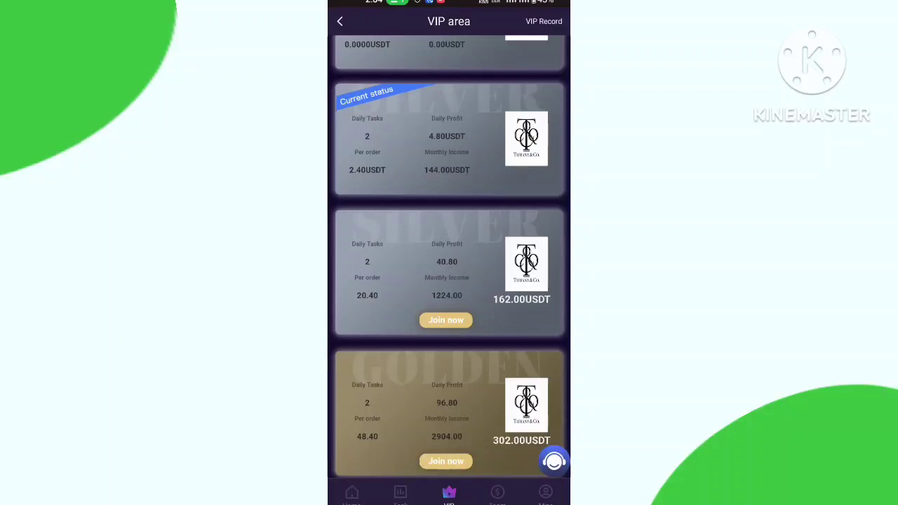
{"action": "scroll", "scroll_direction": "down", "scroll_amount": 3}
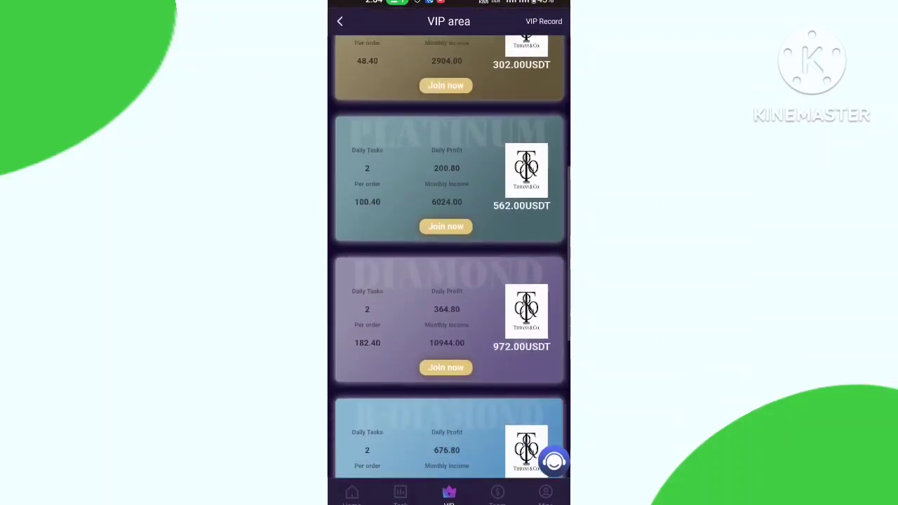
{"action": "scroll", "scroll_direction": "up", "scroll_amount": 3}
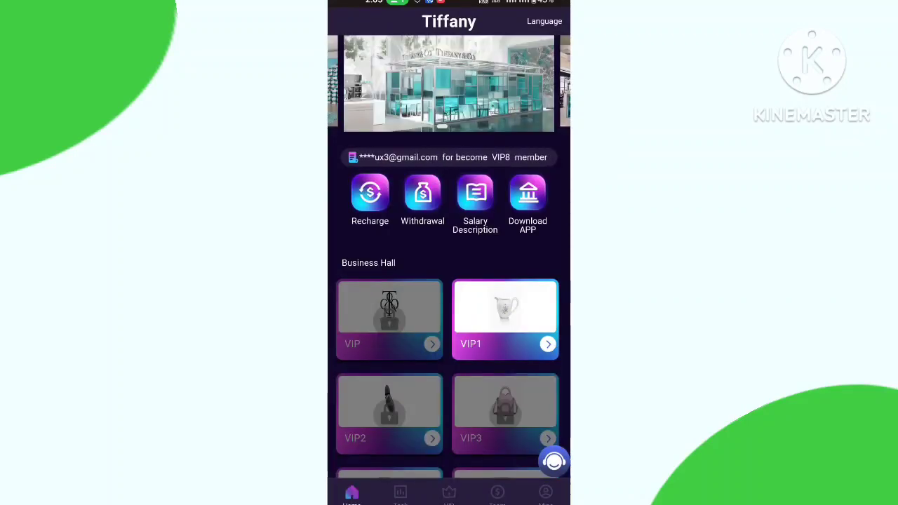
Copy the USDT TRC20 deposit address, pay from the wallet, and submit the recharge.
{"action": "left_click", "coordinate": [370, 191]}
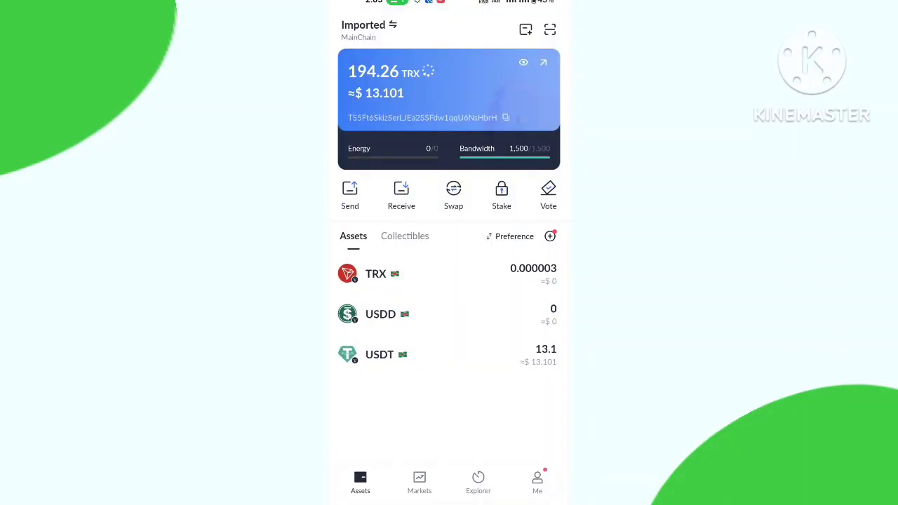
{"action": "left_click", "coordinate": [349, 195]}
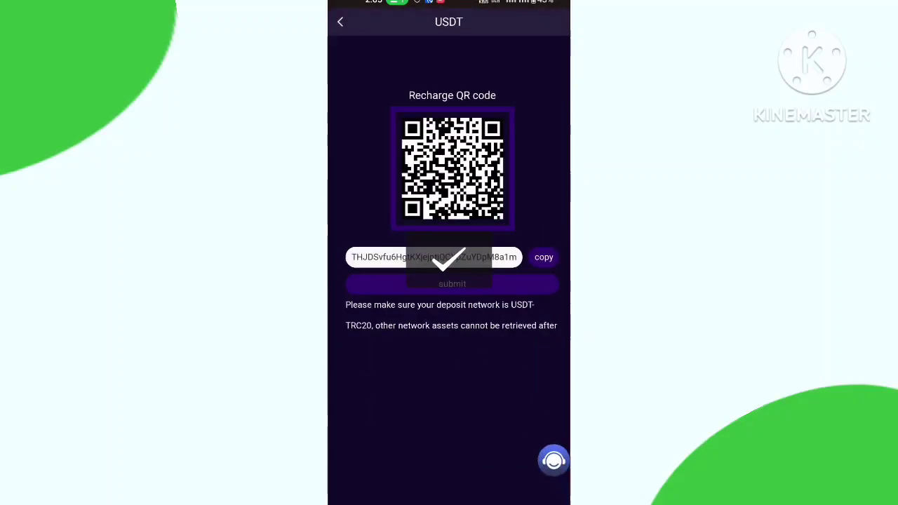
{"action": "left_click", "coordinate": [339, 22]}
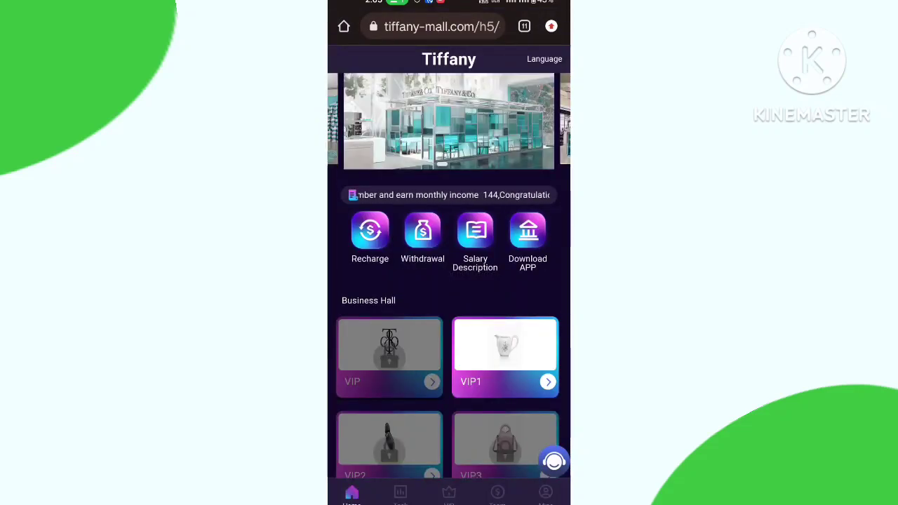
Submit the Tiffany Audubon Sugar Bowl task from the Task list, then log out.
{"action": "left_click", "coordinate": [505, 357]}
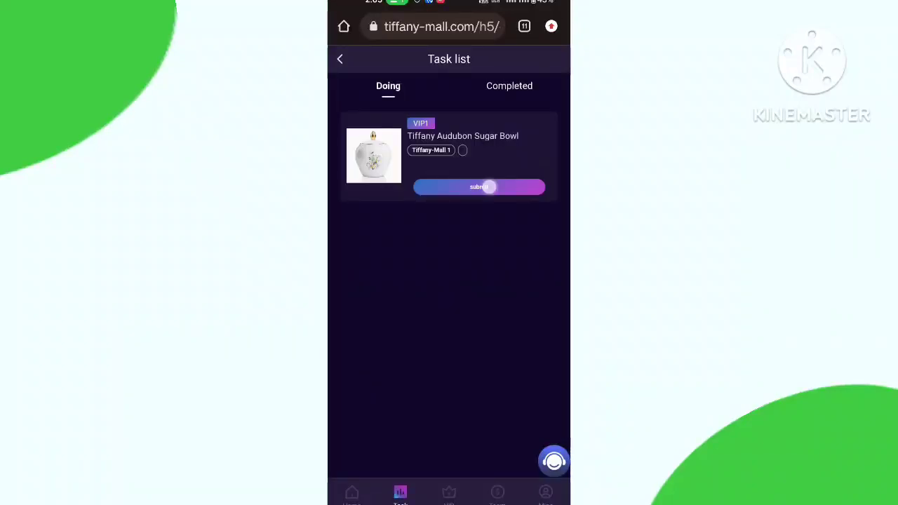
{"action": "left_click", "coordinate": [480, 187]}
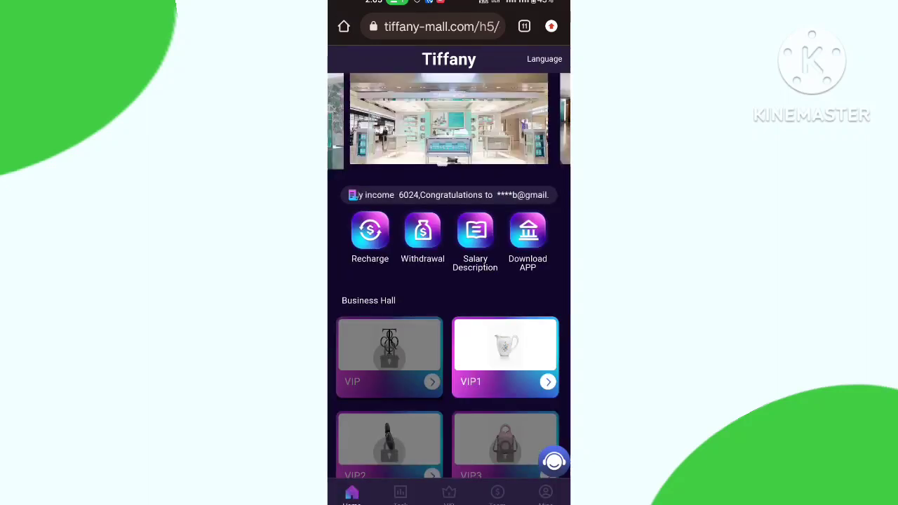
{"action": "left_click", "coordinate": [497, 493]}
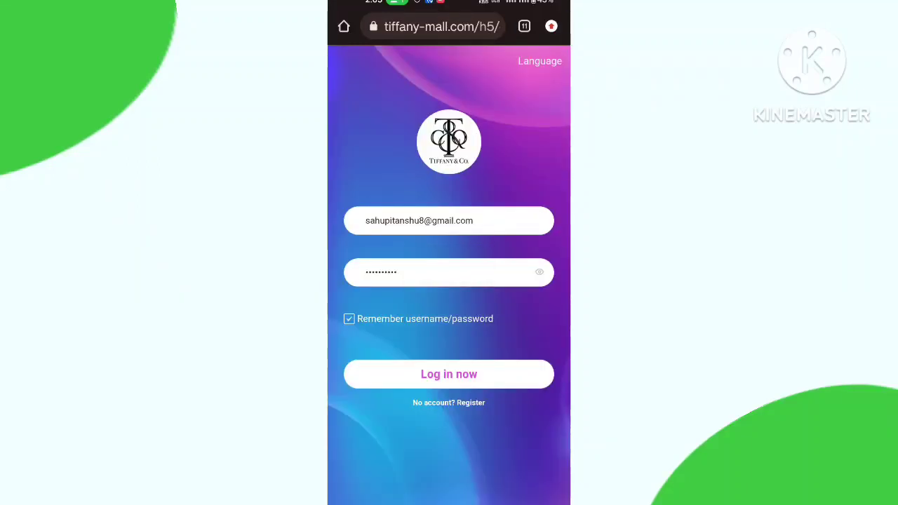
Log back into the account and confirm the welcome announcement.
{"action": "left_click", "coordinate": [449, 373]}
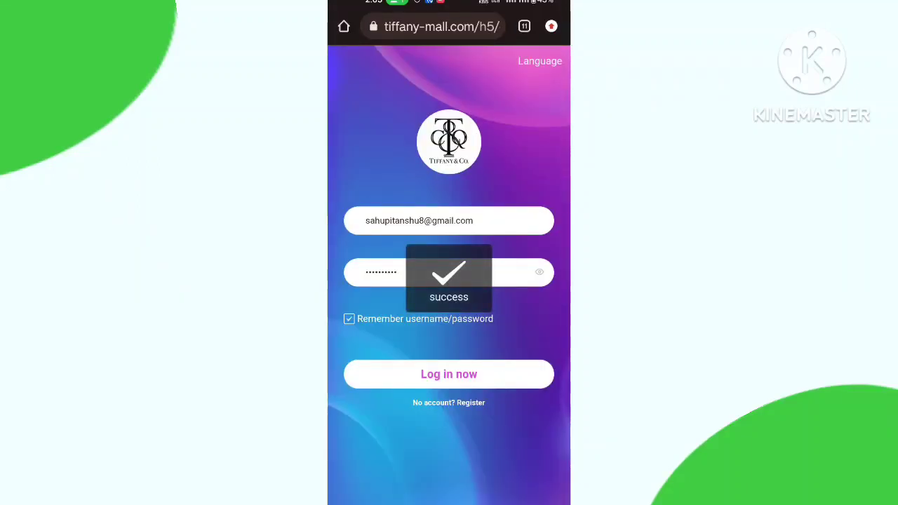
{"action": "left_click", "coordinate": [449, 373]}
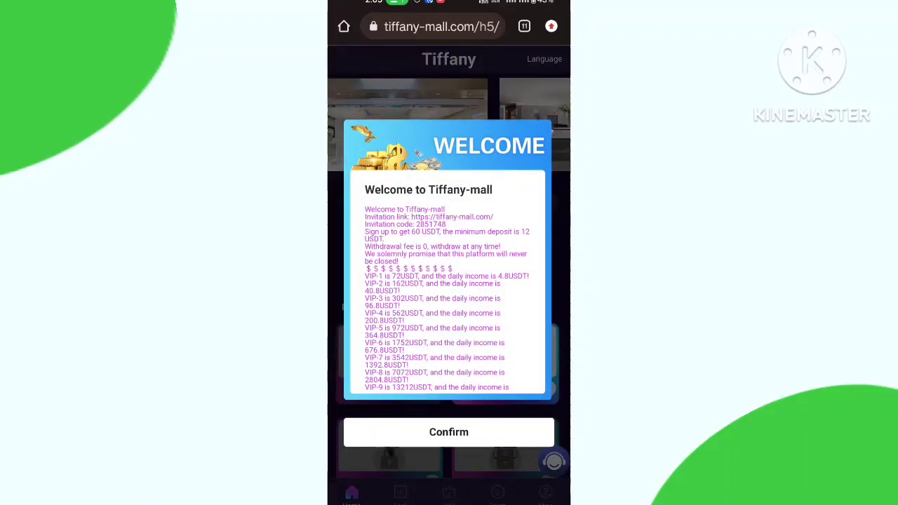
{"action": "left_click", "coordinate": [448, 432]}
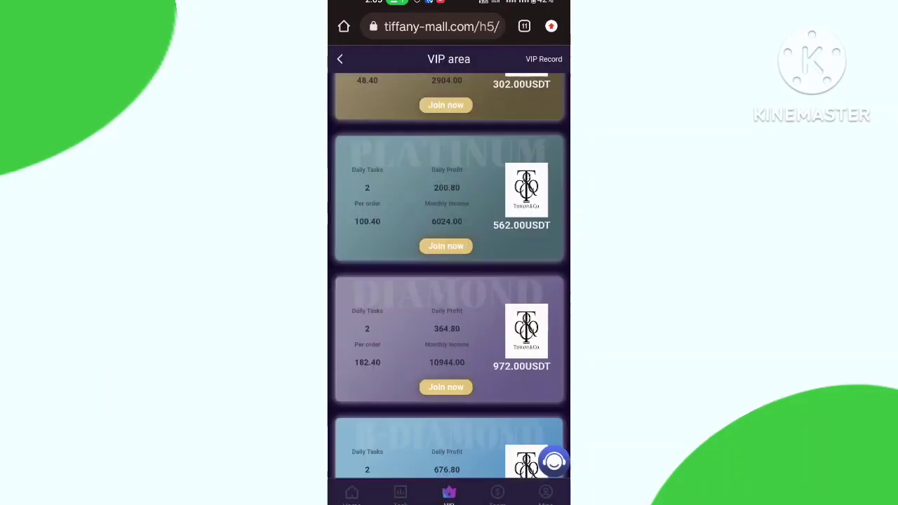
Sign in again and reach the Withdrawal page asking for a withdrawal method.
{"action": "left_click", "coordinate": [497, 494]}
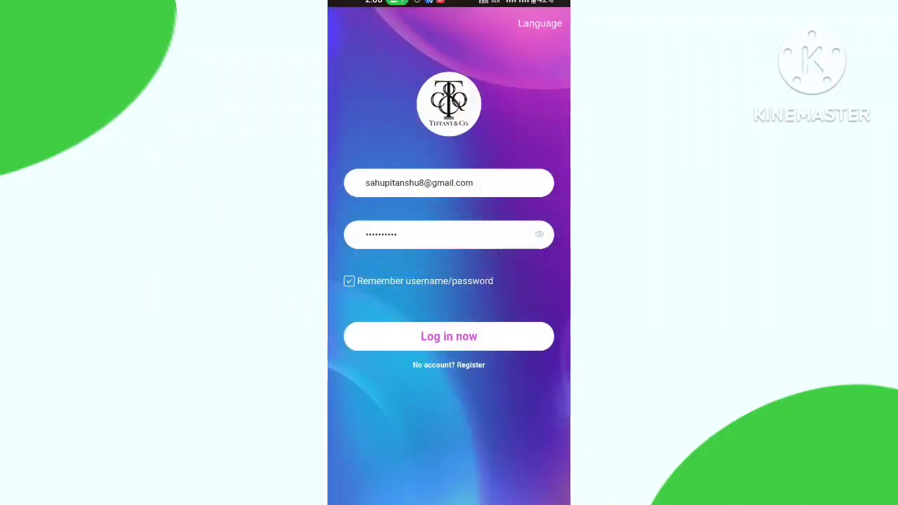
{"action": "left_click", "coordinate": [449, 336]}
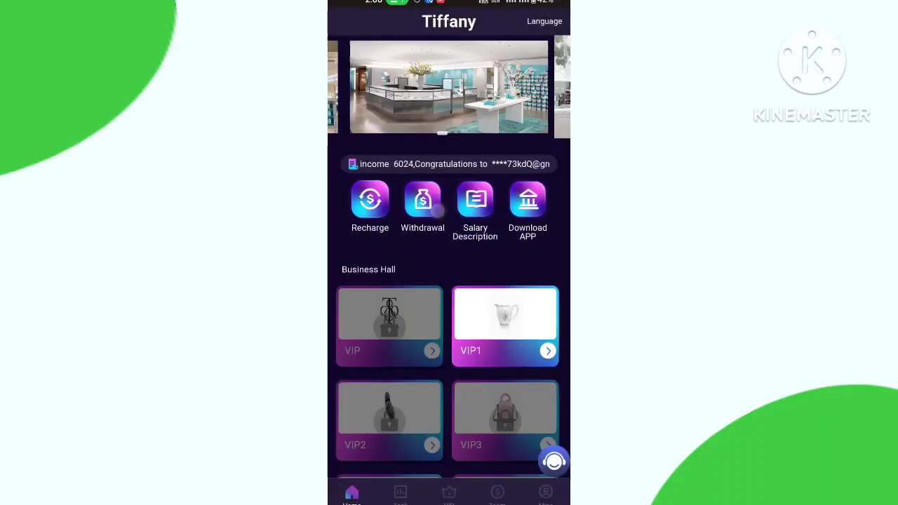
{"action": "left_click", "coordinate": [422, 199]}
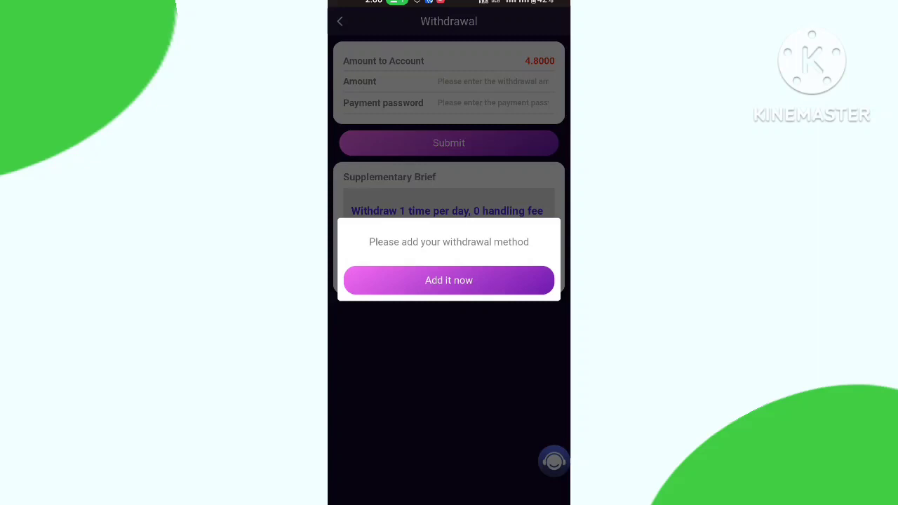
Add a USDT TRC20 withdrawal method with the wallet address.
{"action": "left_click", "coordinate": [449, 280]}
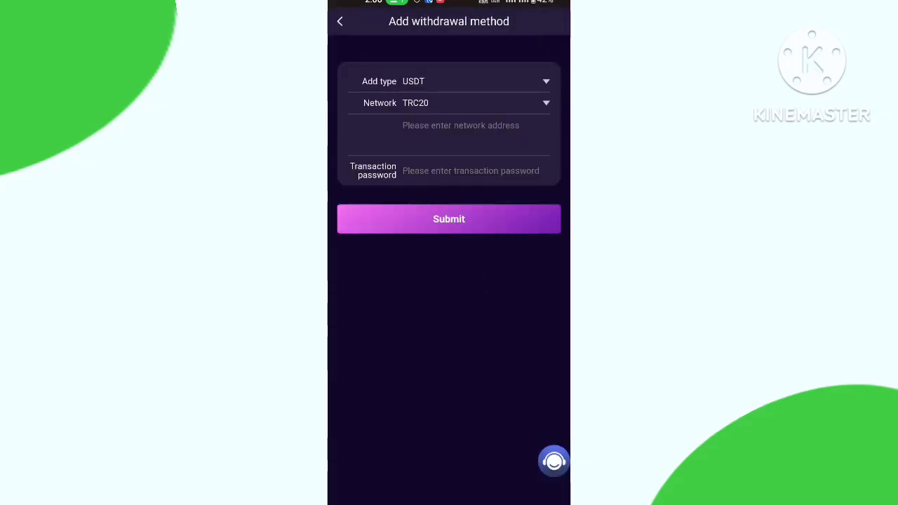
{"action": "left_click", "coordinate": [449, 219]}
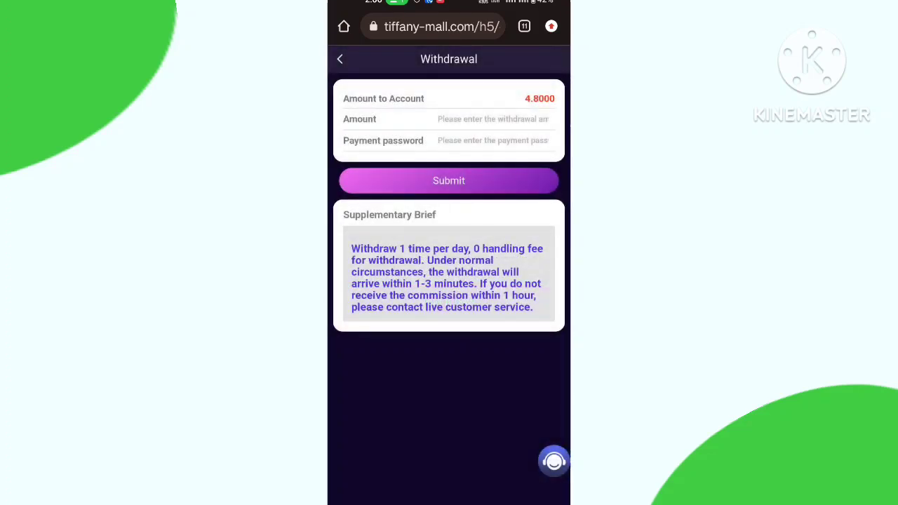
Submit a 4.8 USDT withdrawal with the payment password and return home.
{"action": "left_click", "coordinate": [491, 140]}
{"action": "type", "text": "4.8"}
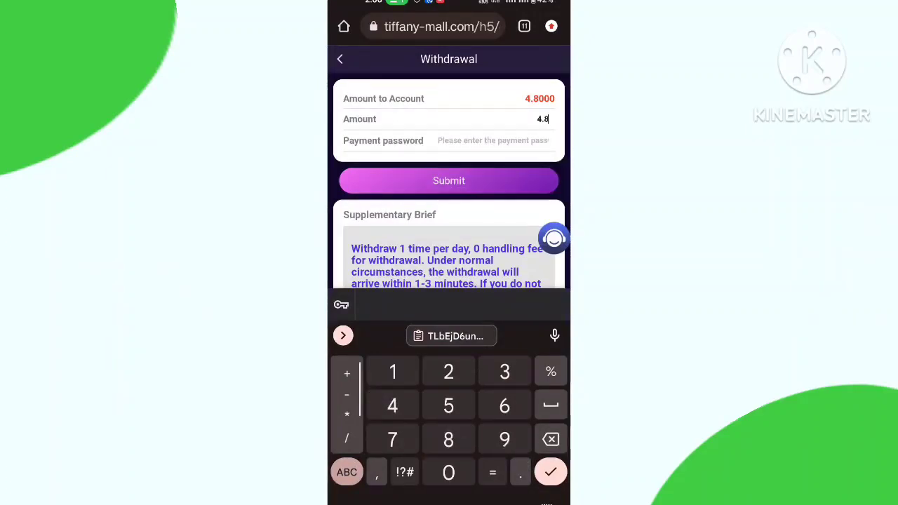
{"action": "left_click", "coordinate": [491, 140]}
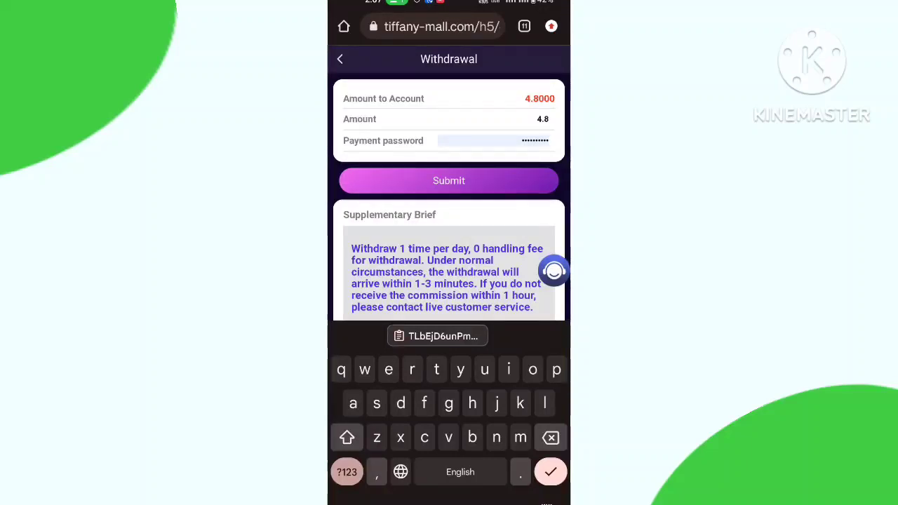
{"action": "left_click", "coordinate": [449, 180]}
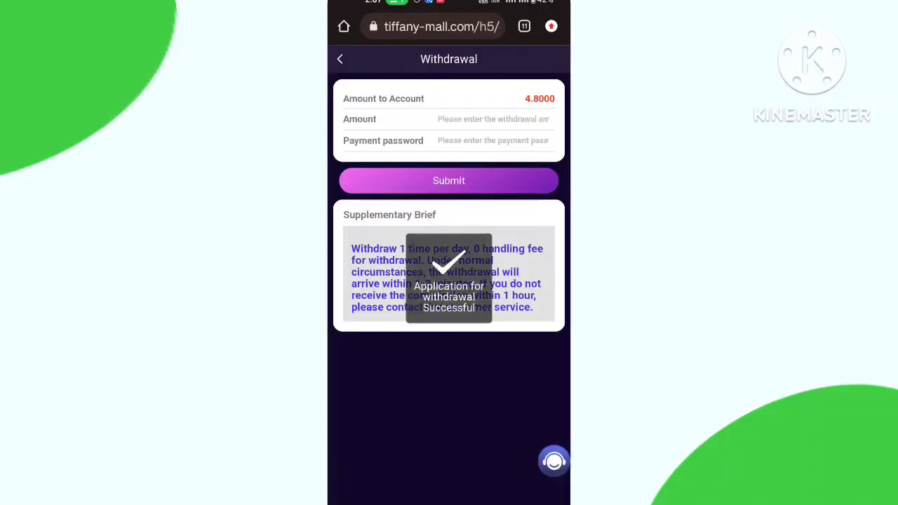
{"action": "left_click", "coordinate": [449, 180]}
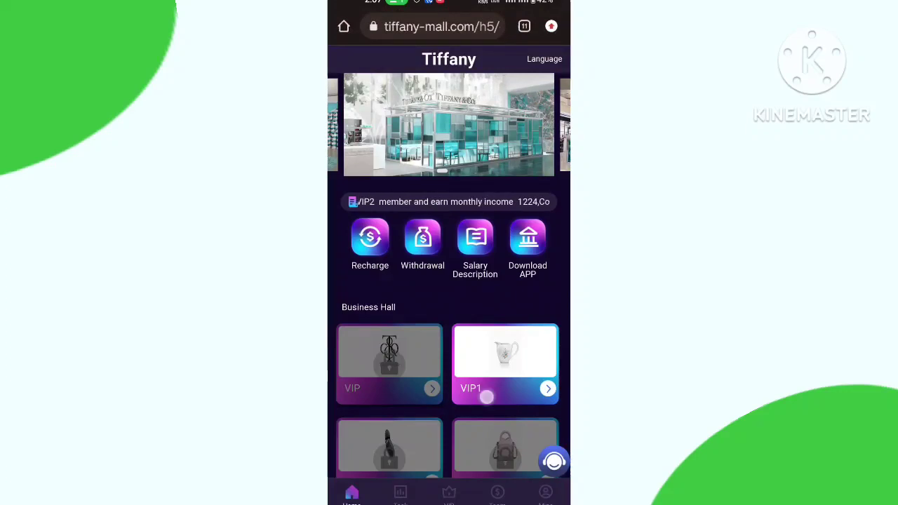
View the Transaction Details of the 4.8 USDT Payment Received notification.
{"action": "scroll", "scroll_direction": "up", "scroll_amount": 3}
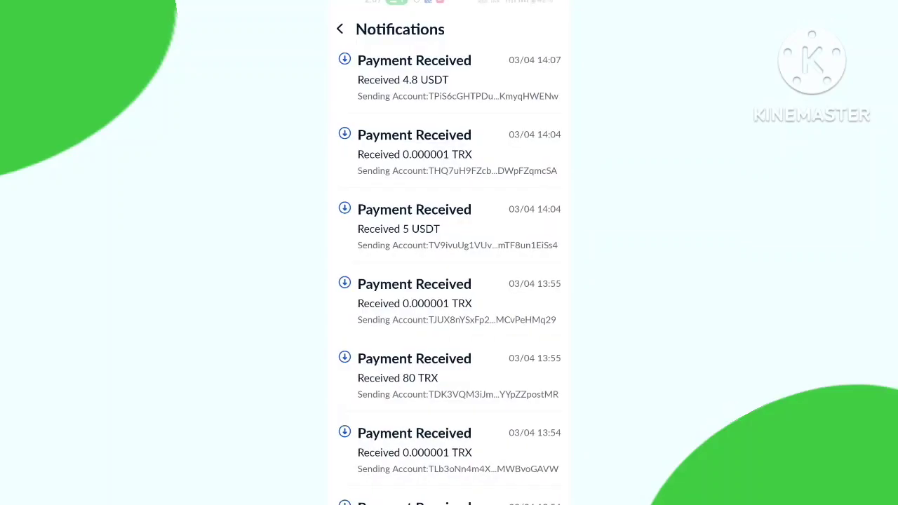
{"action": "left_click", "coordinate": [449, 77]}
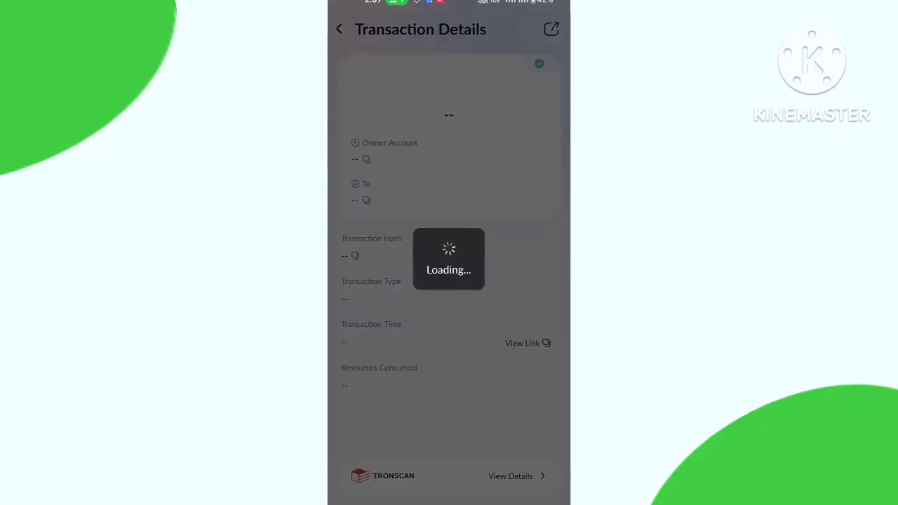